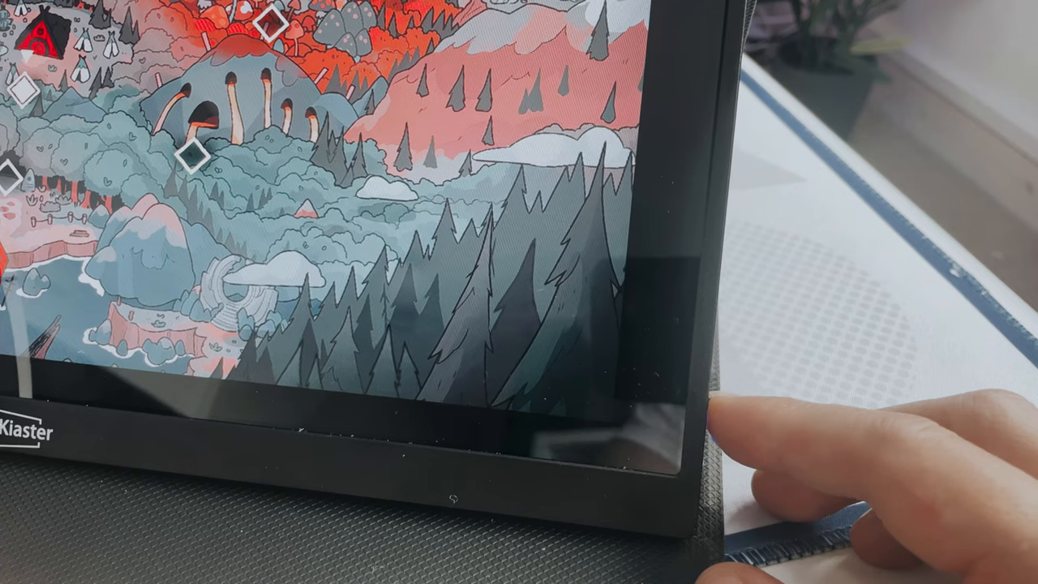
Select No Man's Sky in the library to show its game page with Play available.
left_click(722, 414)
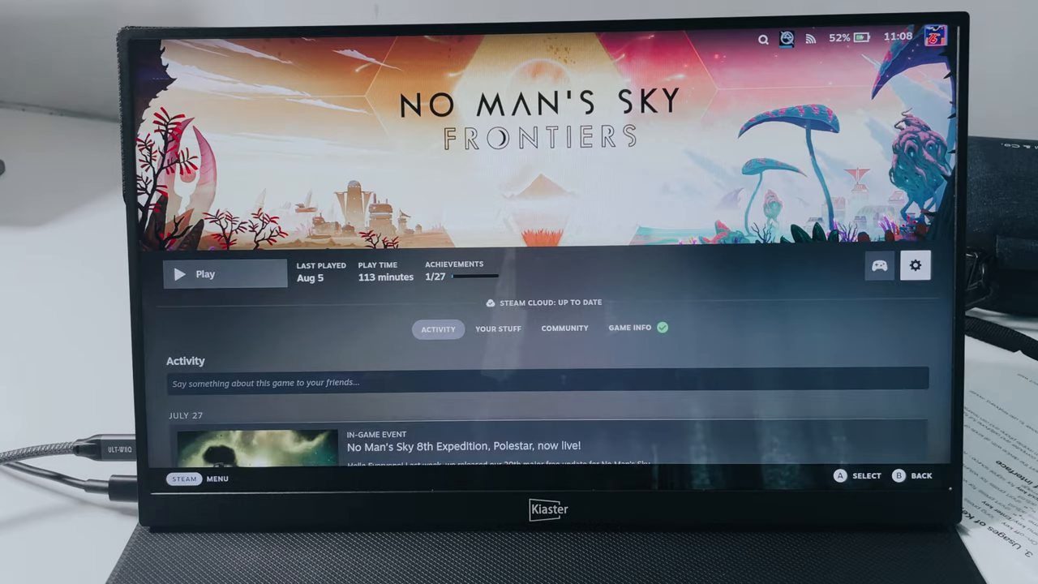
In No Man's Sky General properties, choose 1920x1080 as the game resolution.
left_click(915, 266)
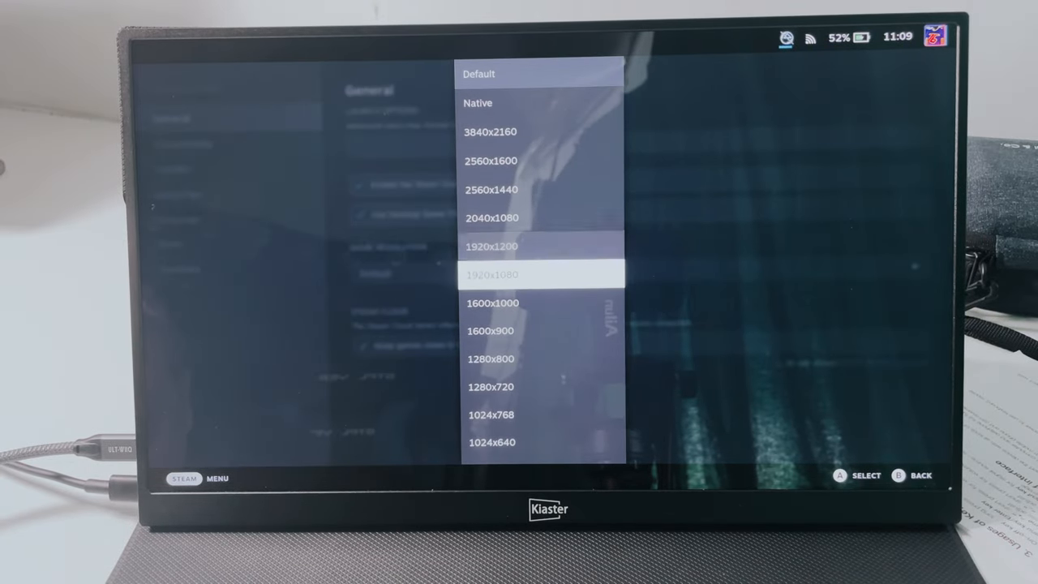
left_click(492, 274)
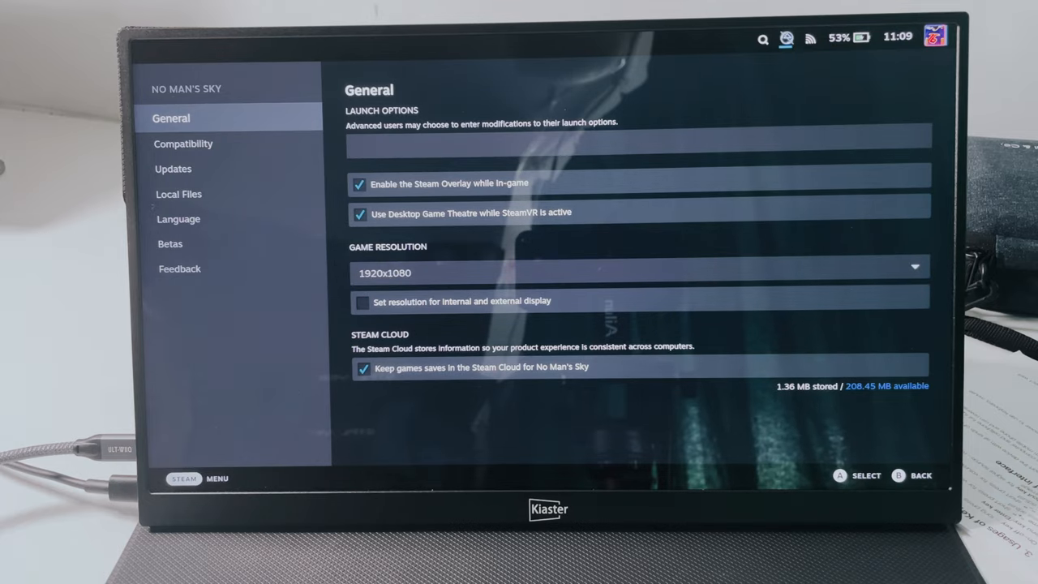